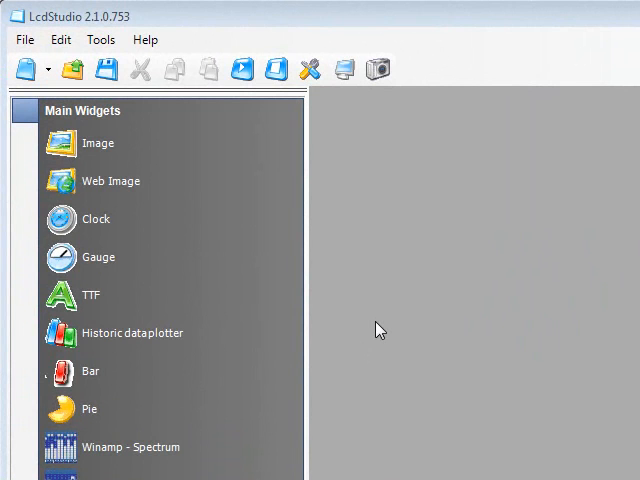
Create a new blank LCD design from the File menu.
left_click(24, 40)
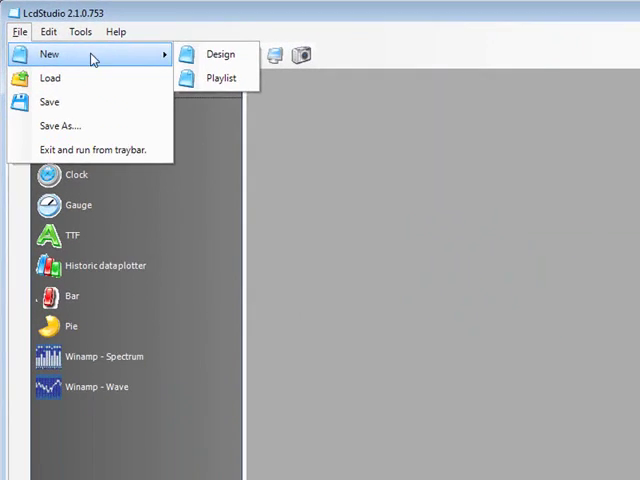
left_click(220, 54)
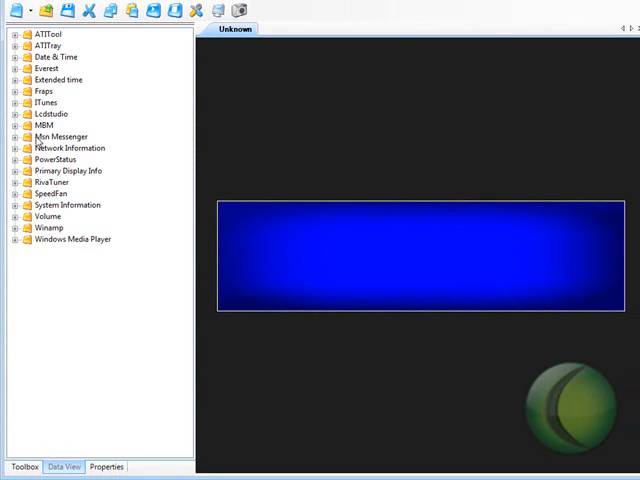
mouse_move(32, 248)
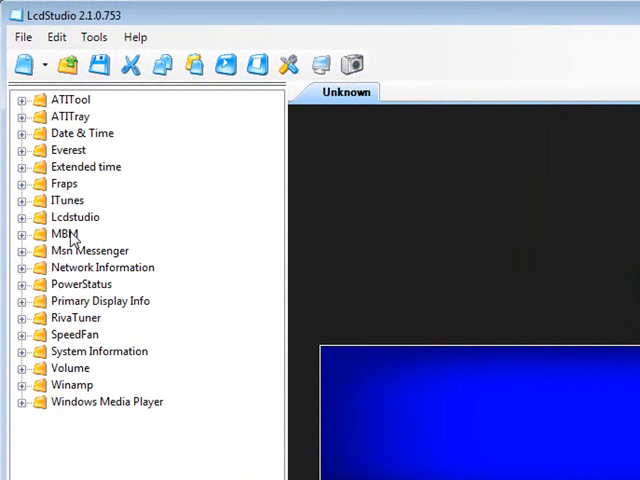
mouse_move(224, 168)
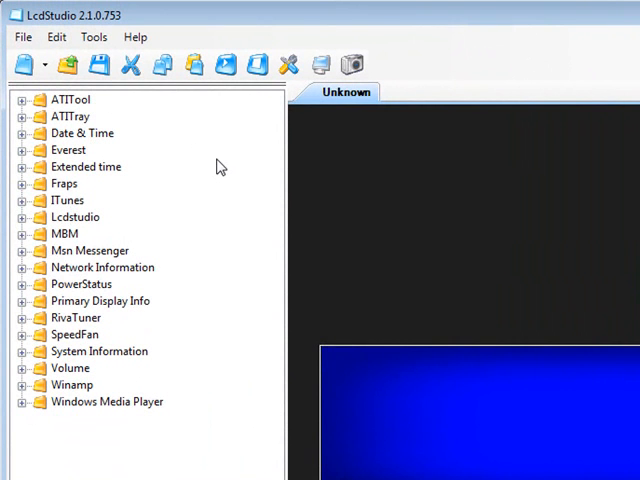
mouse_move(90, 122)
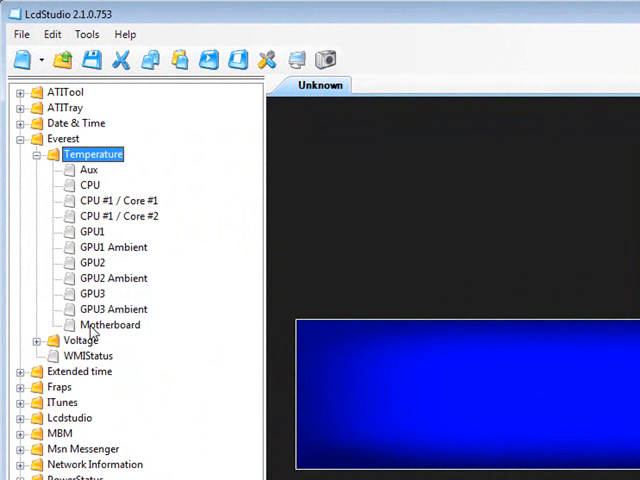
Place the Everest GPU temperature reading in Arial 8.25pt bold and position it at X 42.
left_click(112, 308)
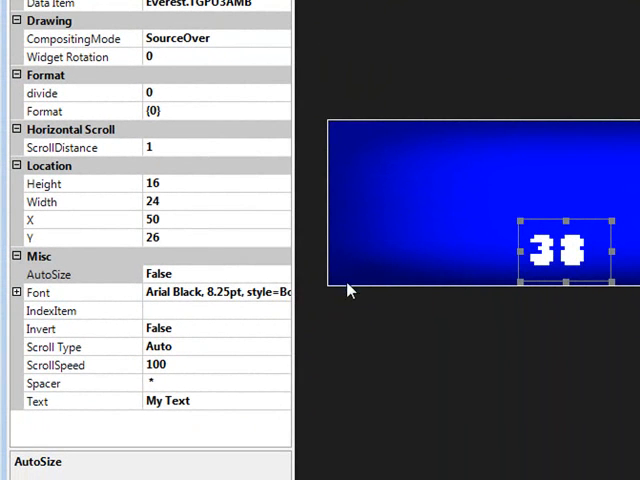
left_click(50, 400)
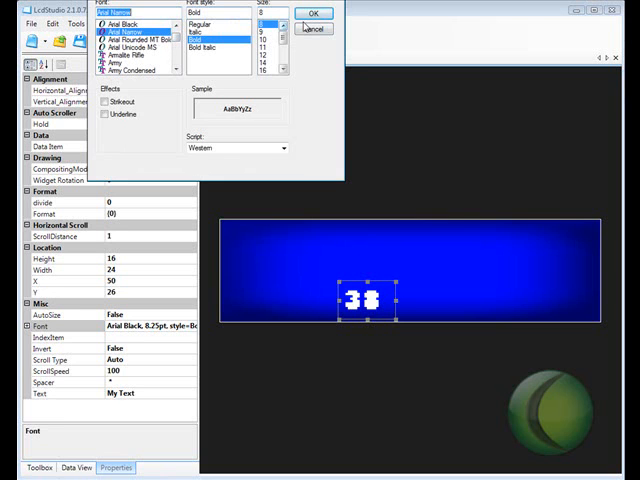
left_click(312, 12)
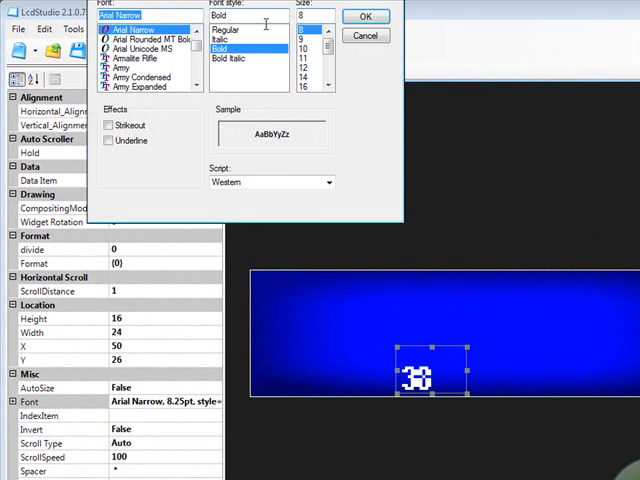
scroll("up", 3)
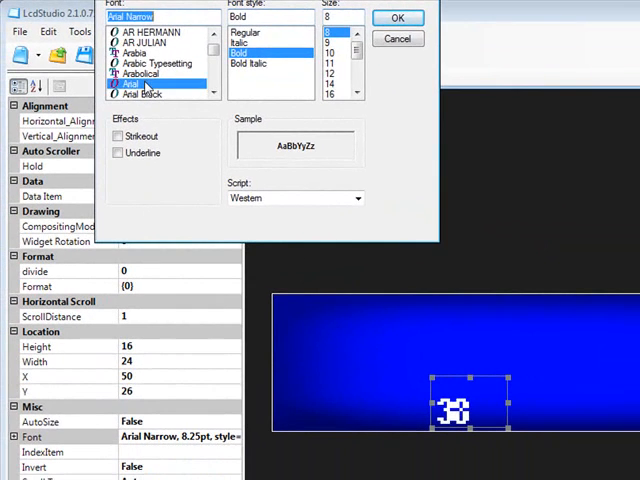
left_click(396, 18)
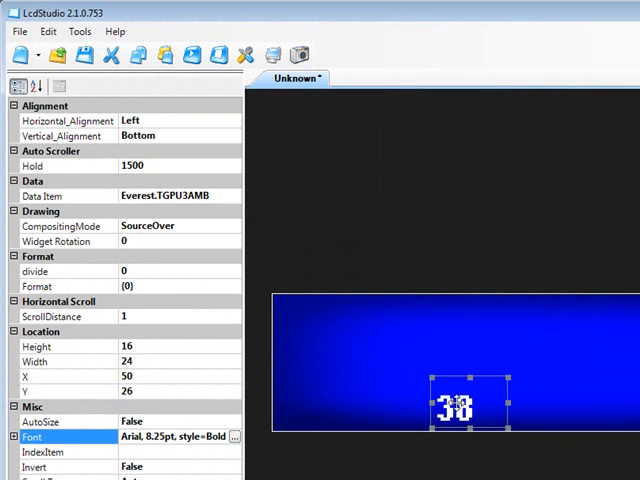
left_click_drag(452, 404, 390, 324)
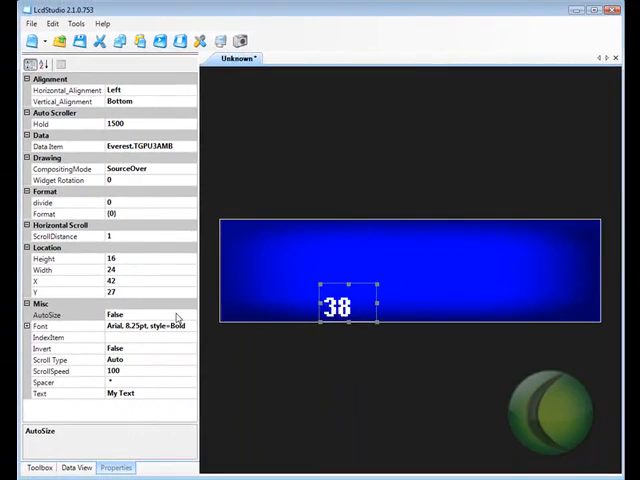
Add a text widget reading GPU beside the 38 temperature value.
left_click(36, 468)
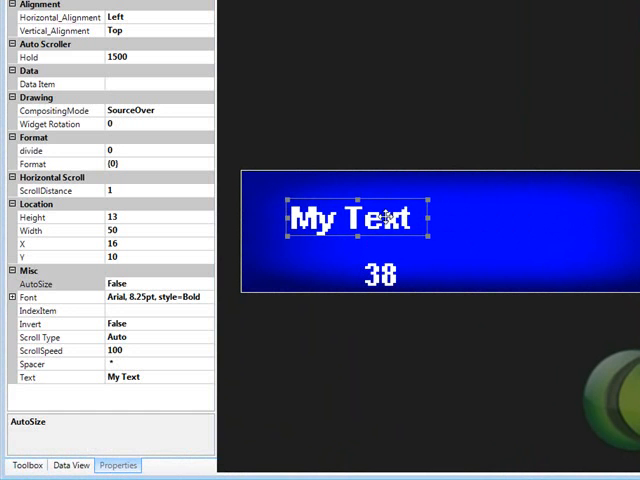
left_click(60, 376)
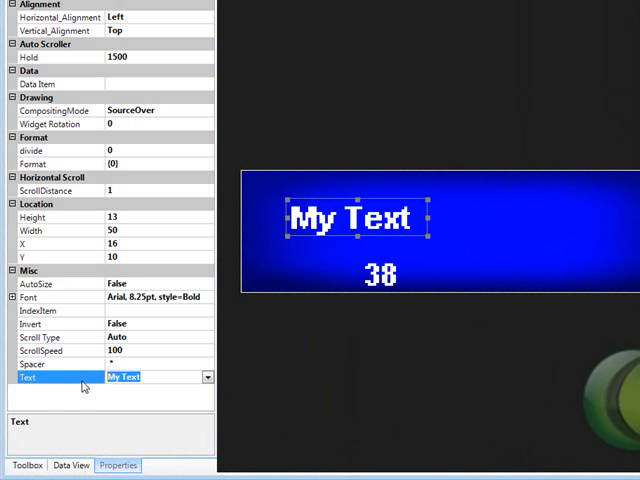
type("GF")
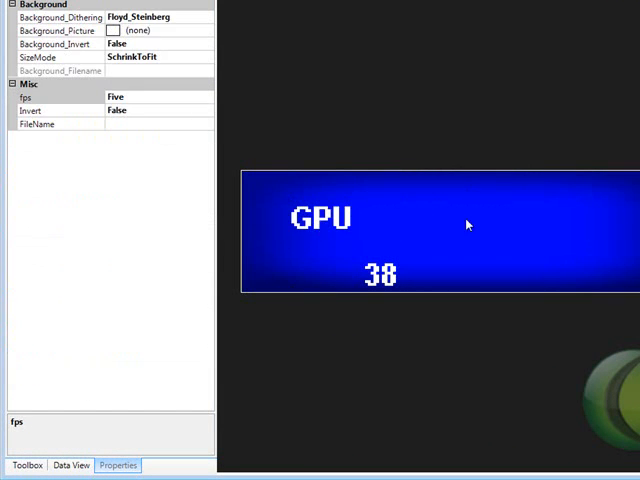
left_click(320, 276)
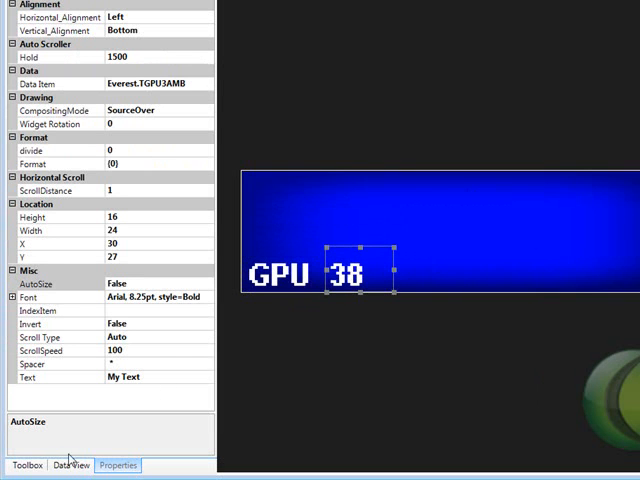
left_click(26, 464)
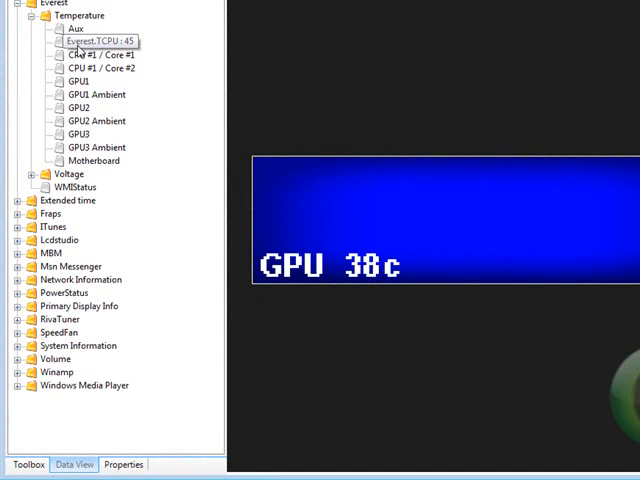
Place the Everest CPU temperature with a CPU label, aligned above the GPU 38c row.
left_click(78, 40)
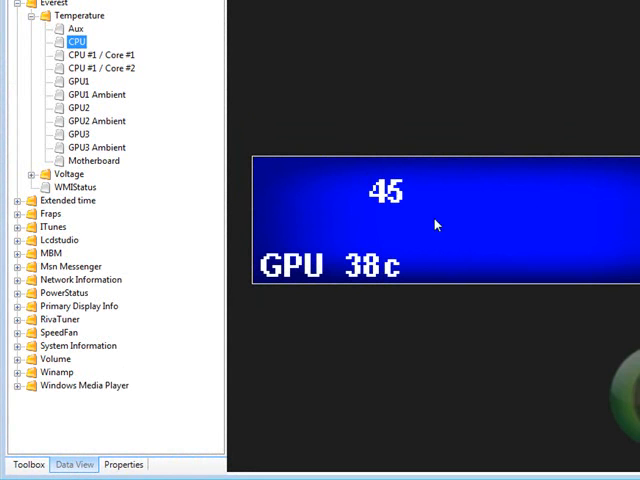
left_click(384, 190)
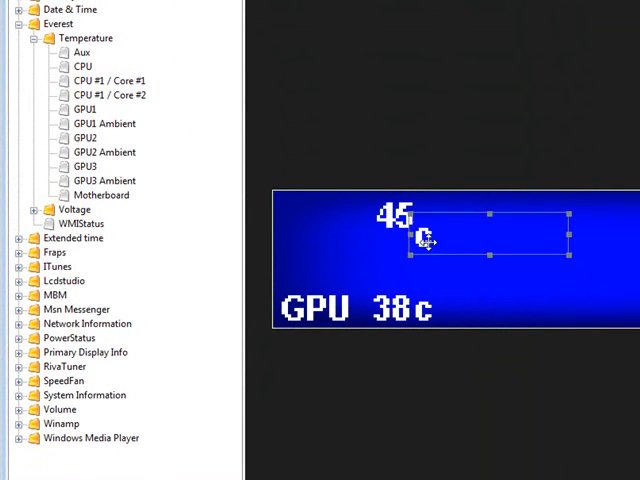
left_click(356, 308)
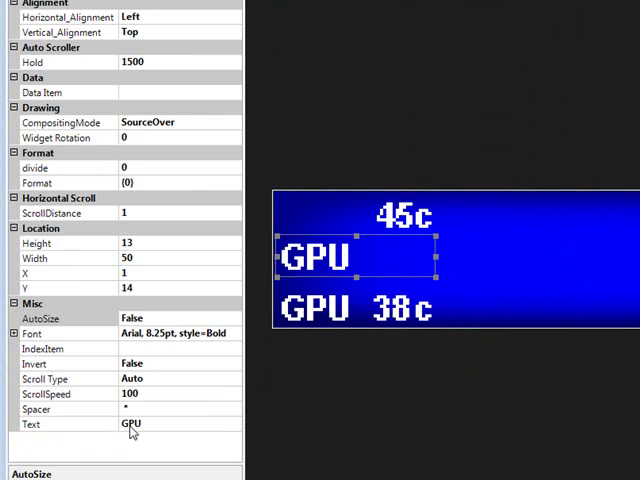
left_click(130, 424)
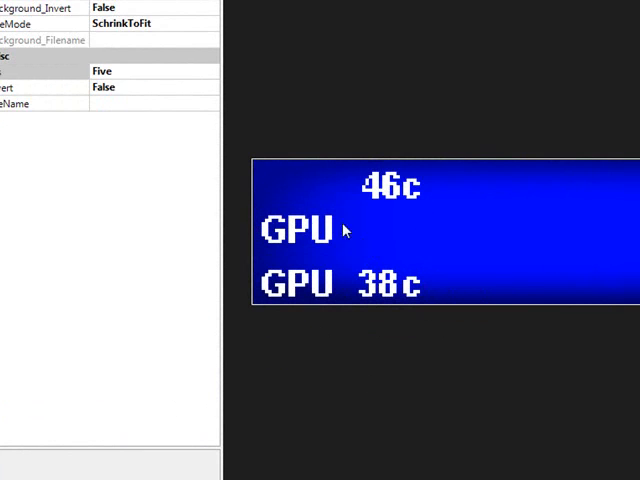
left_click(300, 228)
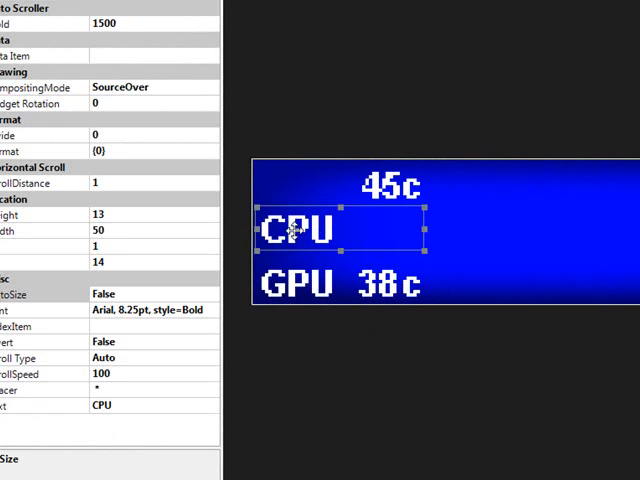
left_click_drag(300, 228, 476, 284)
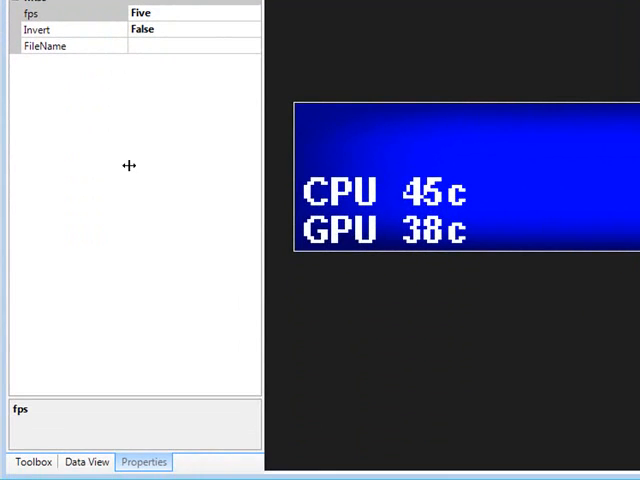
Add a graph widget fed by System Information > Memory > Memory In Use (%).
left_click(32, 460)
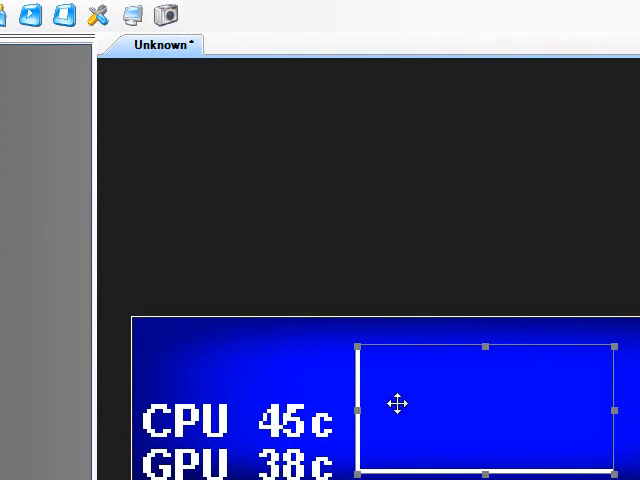
mouse_move(434, 404)
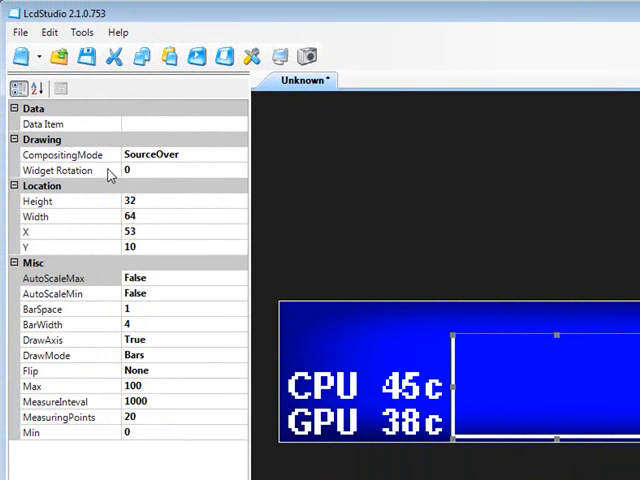
mouse_move(48, 128)
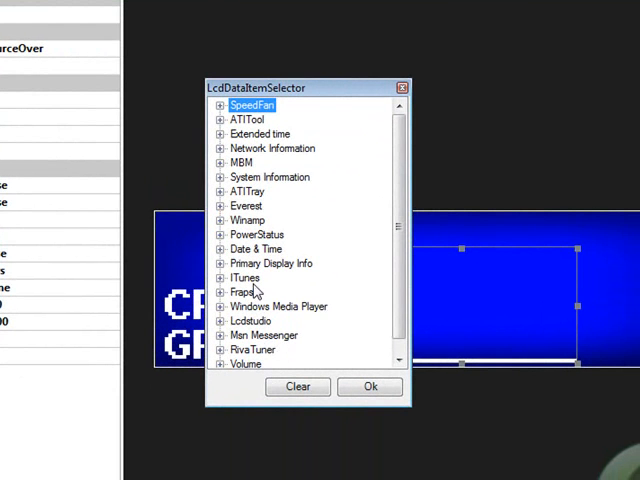
mouse_move(222, 184)
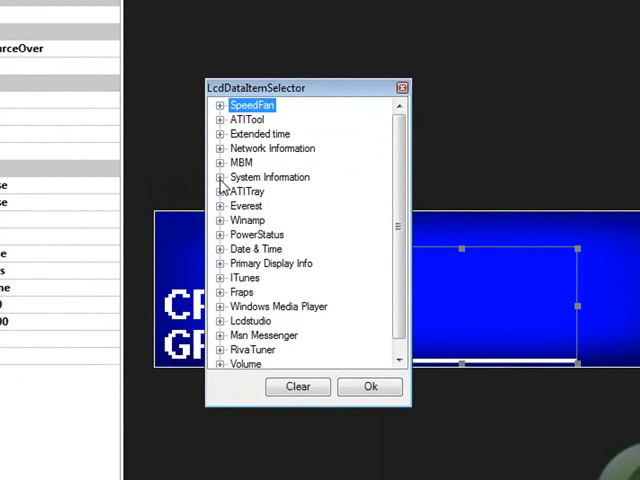
left_click(222, 176)
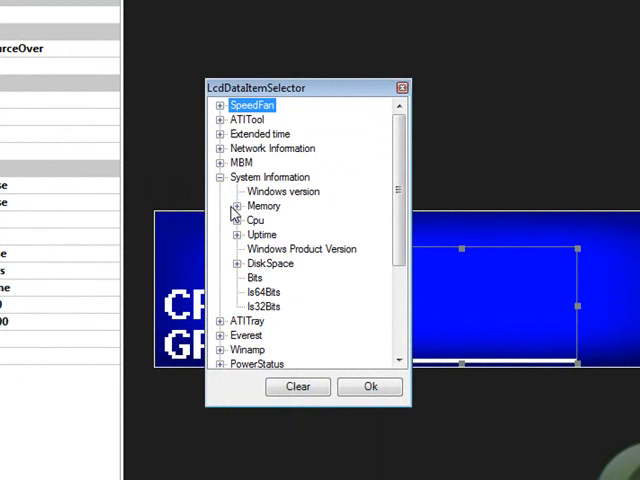
left_click(232, 204)
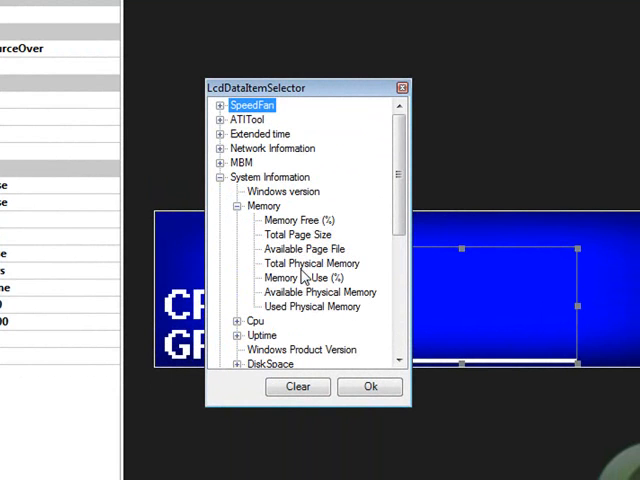
left_click(304, 276)
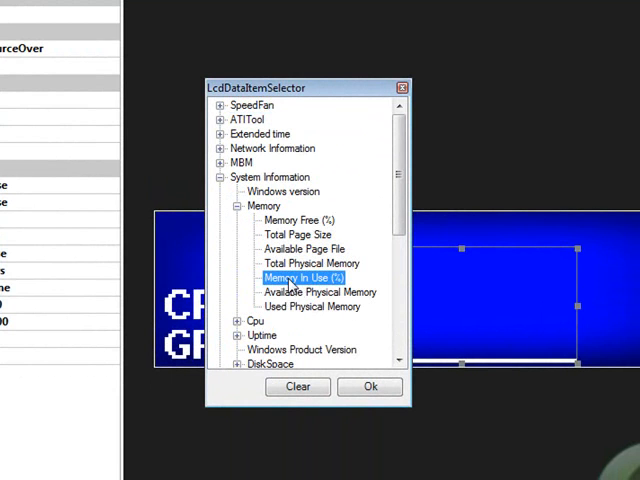
left_click(370, 388)
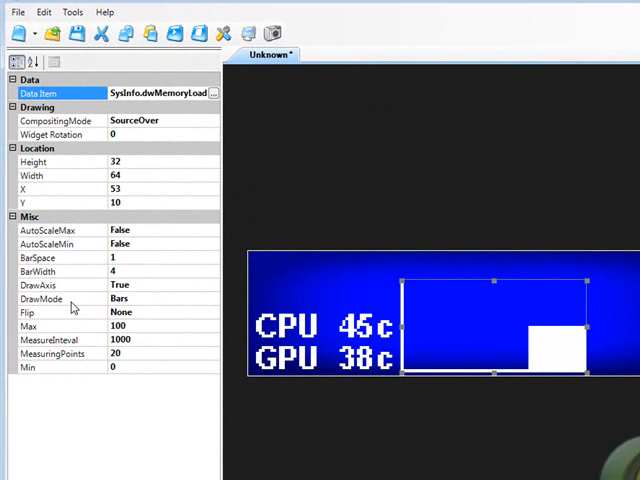
Set the memory graph's DrawMode to Lines.
left_click(212, 300)
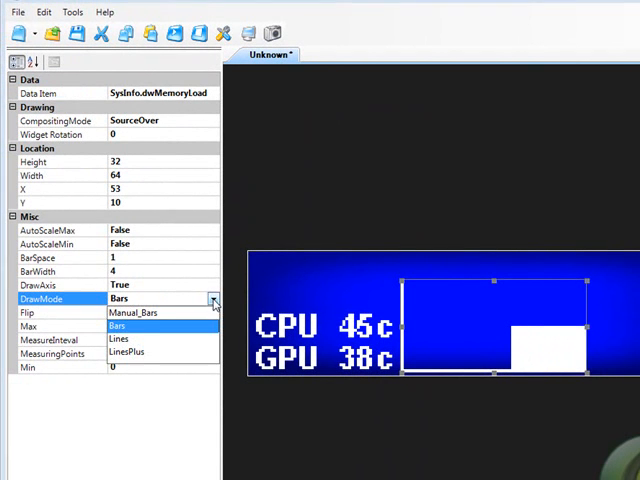
left_click(120, 340)
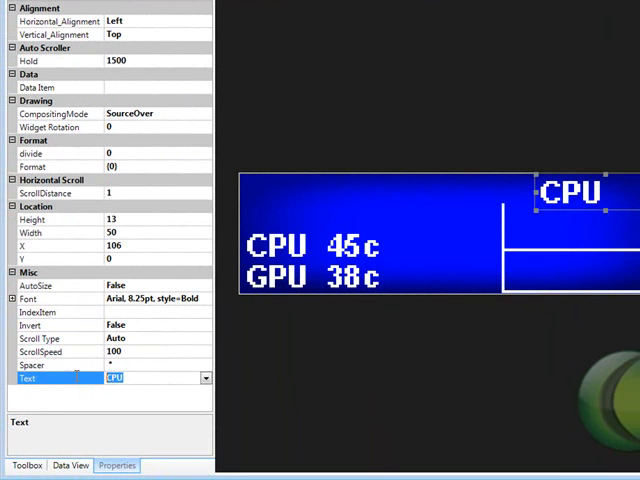
Rename the graph's heading text to Mem %.
type("Mem")
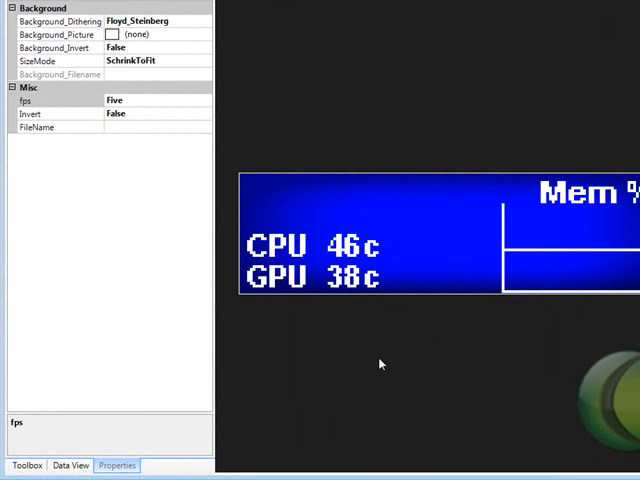
left_click(28, 464)
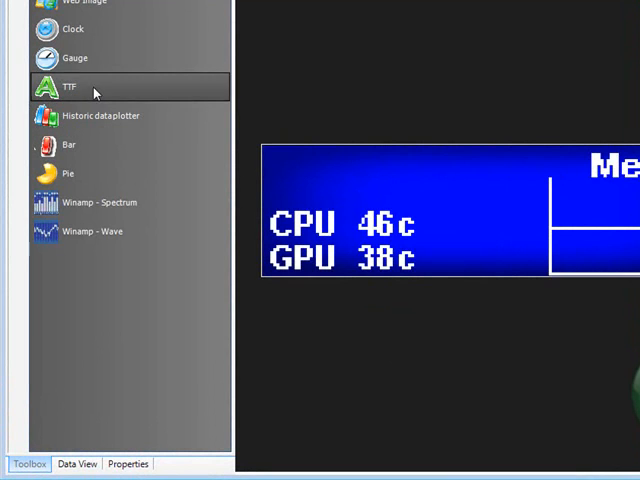
Add a TTF text widget reading maxishine.com.au, scrolling horizontally at the top.
left_click_drag(68, 88, 392, 180)
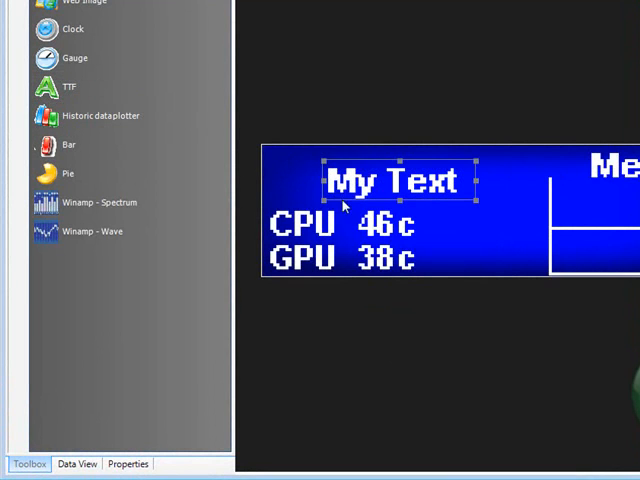
left_click(128, 464)
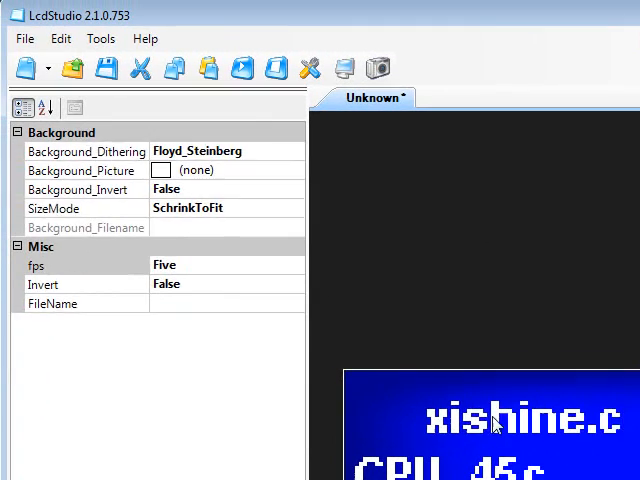
left_click(490, 416)
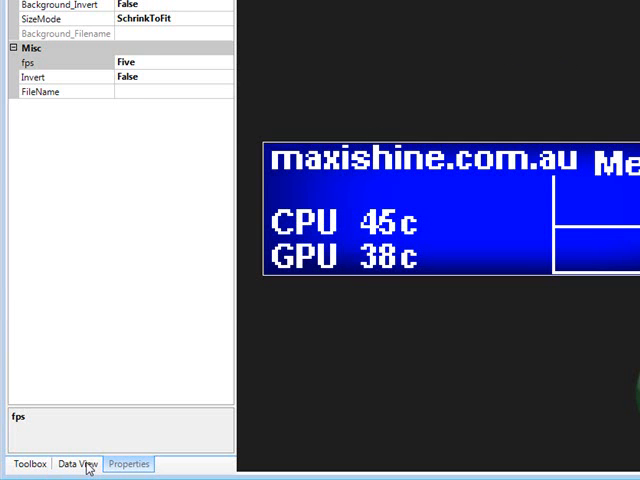
Show the Data View tree with the SpeedFan and Everest groups expanded.
left_click(76, 464)
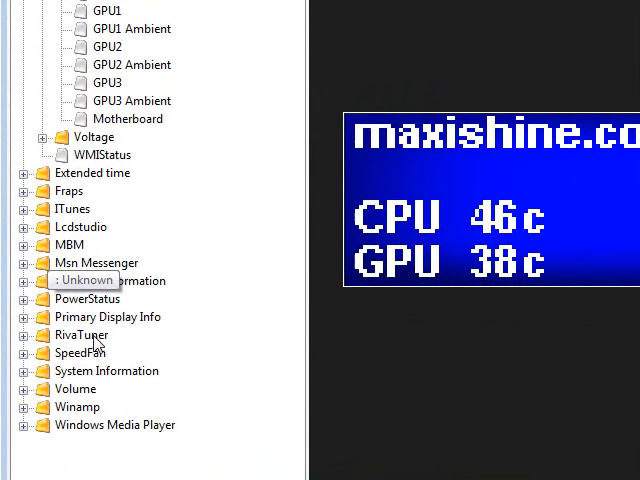
left_click(24, 352)
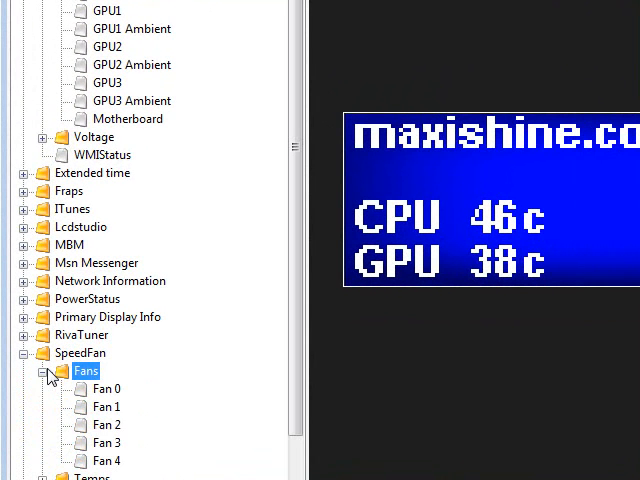
left_click(36, 352)
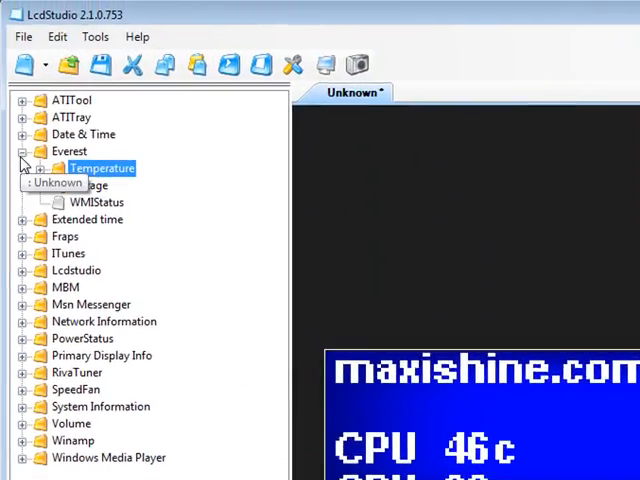
Save the design to the desktop as Current PC.xds, replacing the existing file.
left_click(22, 36)
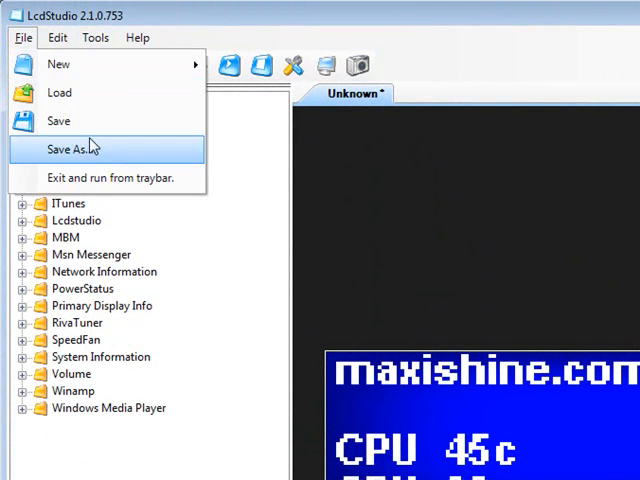
left_click(70, 148)
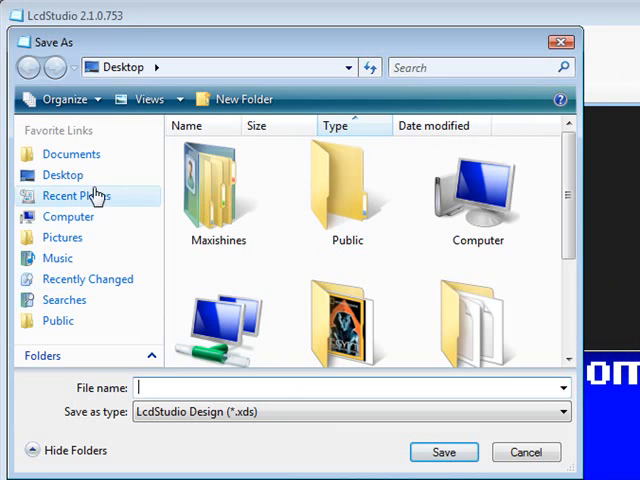
mouse_move(528, 244)
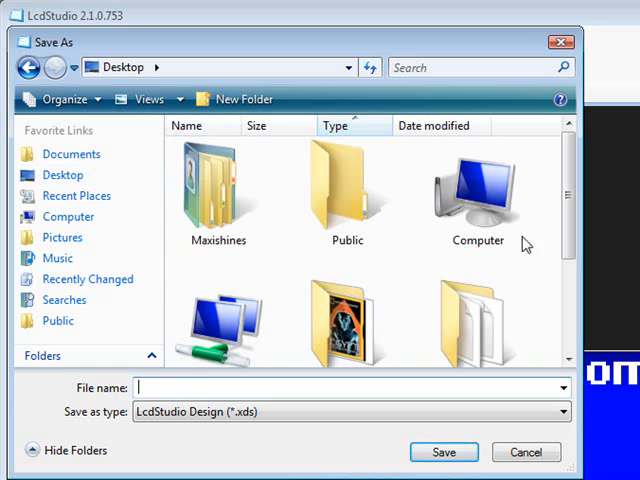
scroll("down", 3)
type("Current PC.xds")
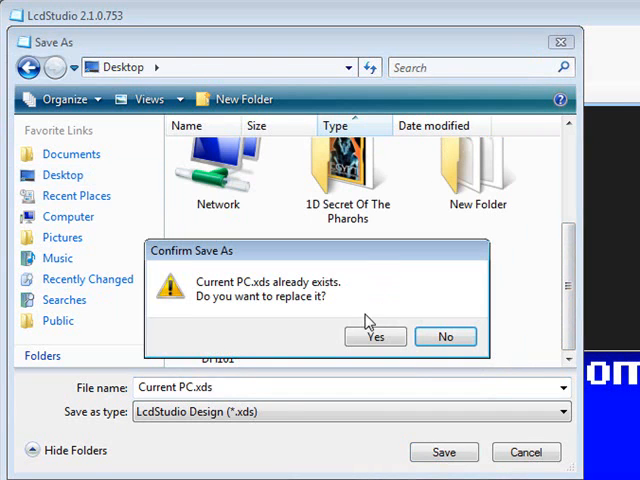
left_click(376, 336)
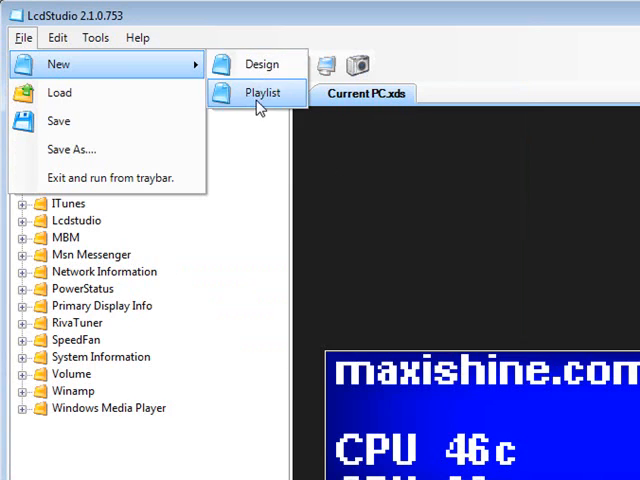
Add Current PC.xds to a new playlist with runtime 5 seconds and Active set to Always.
left_click(264, 92)
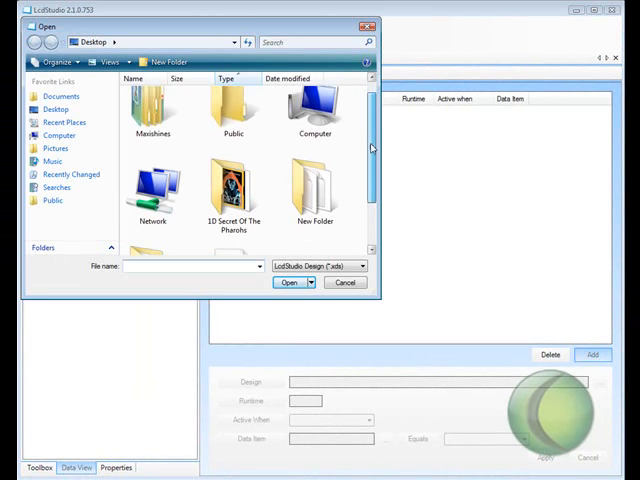
left_click(288, 282)
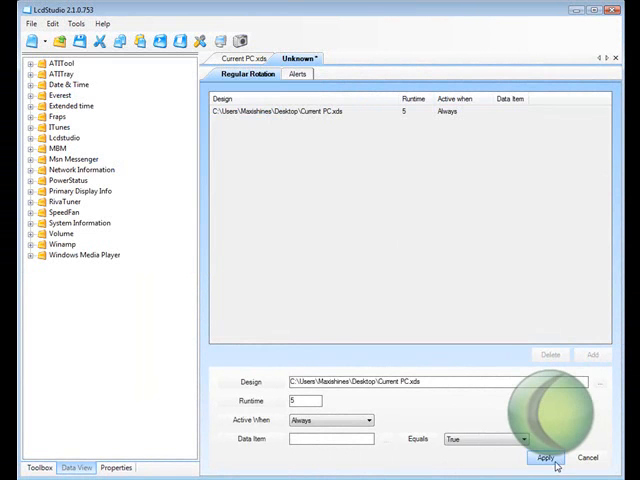
left_click(546, 458)
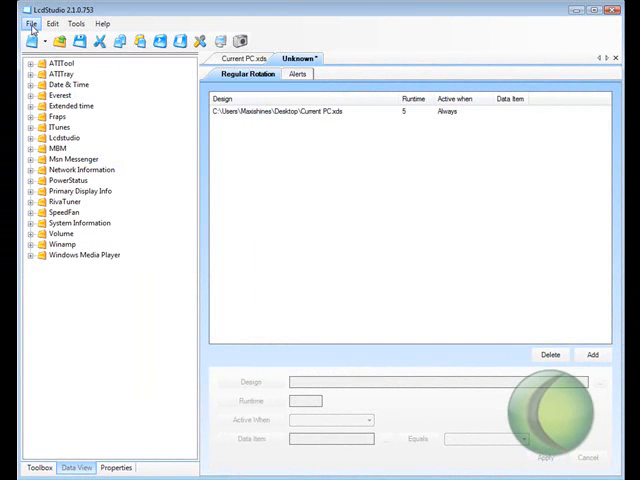
Enable Load at startup in Traybar mode and select Playlist LCD.xpl as the startup playlist.
left_click(30, 24)
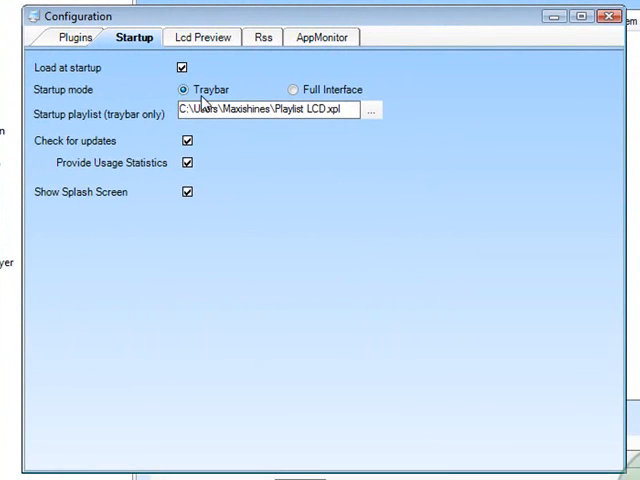
mouse_move(336, 88)
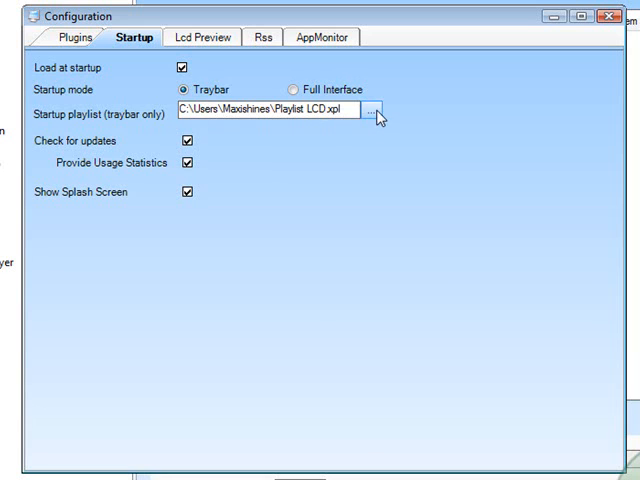
left_click(376, 110)
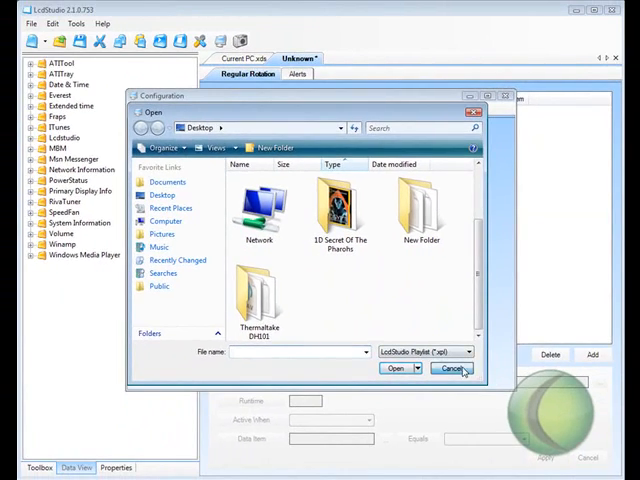
left_click(452, 368)
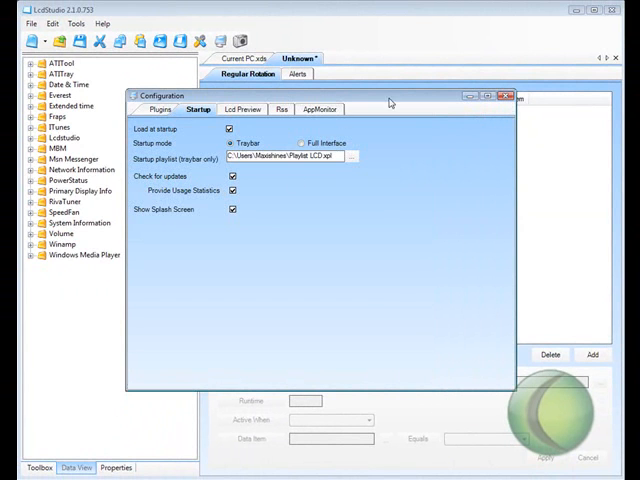